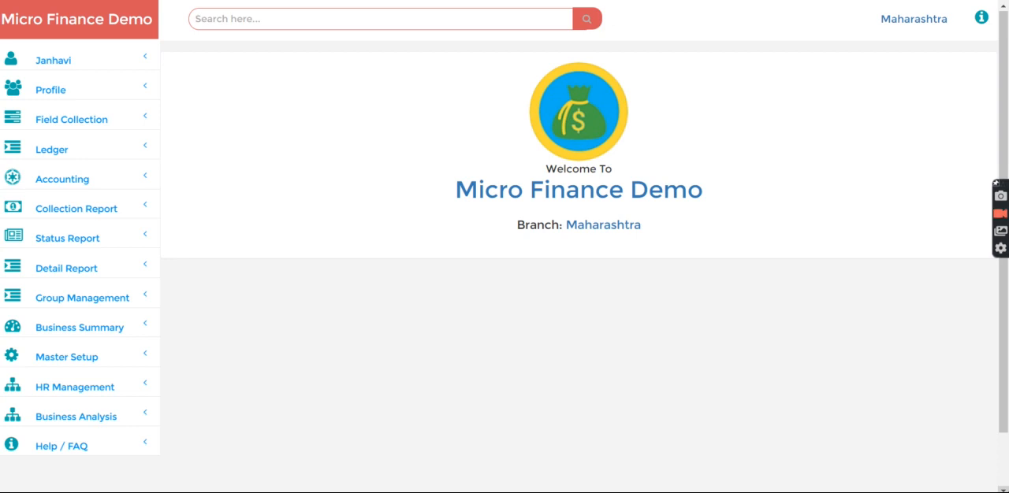
mouse_move(787, 447)
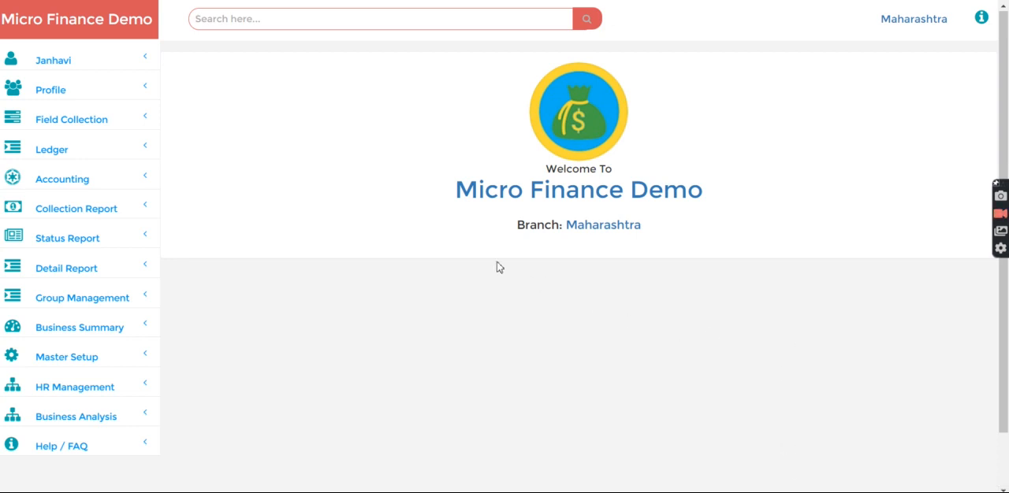
mouse_move(346, 267)
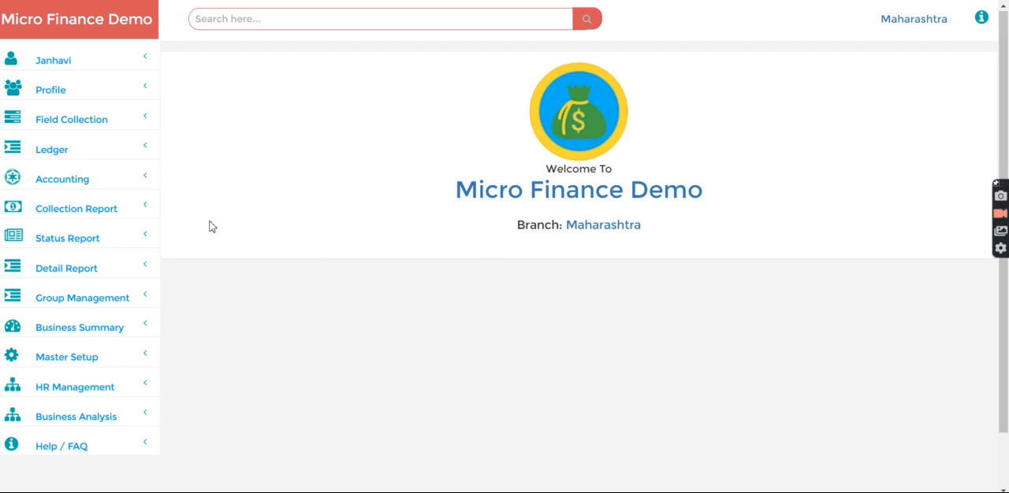
mouse_move(82, 353)
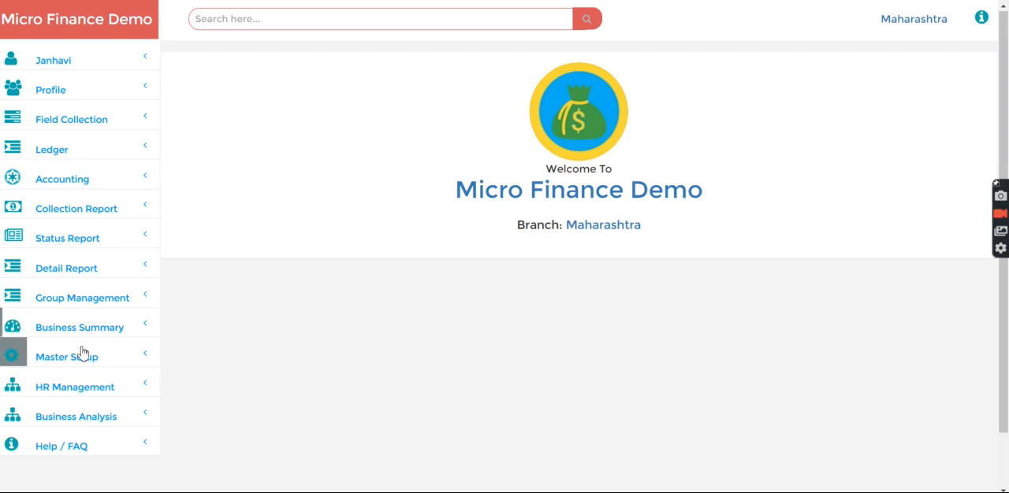
click(75, 386)
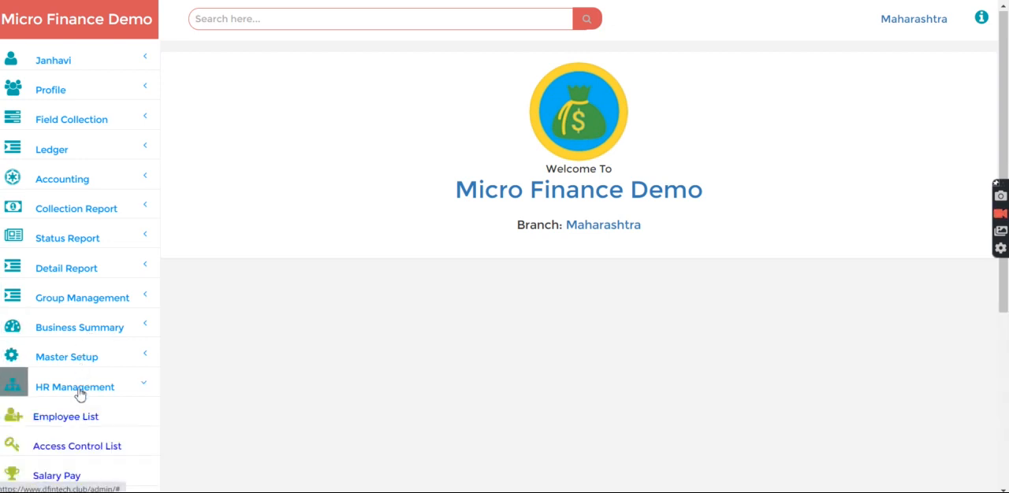
click(53, 60)
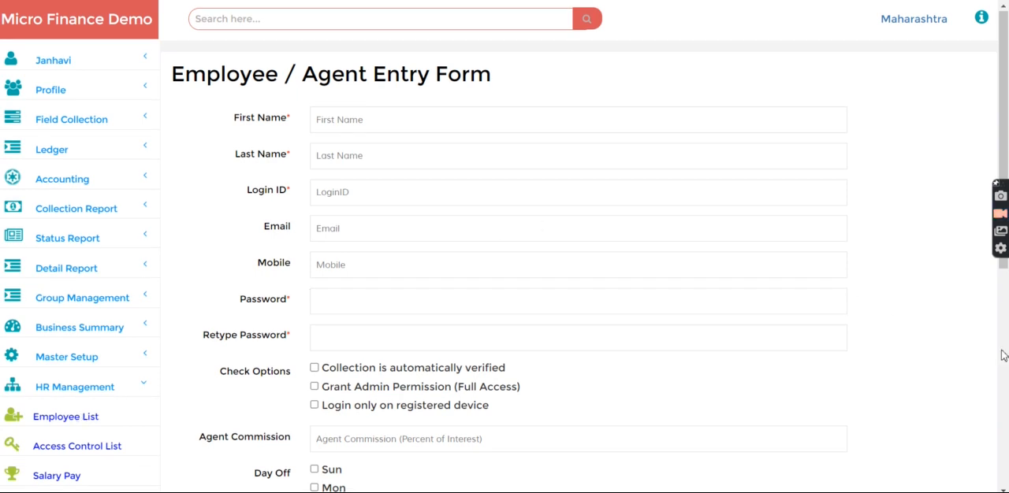
scroll(down, 3)
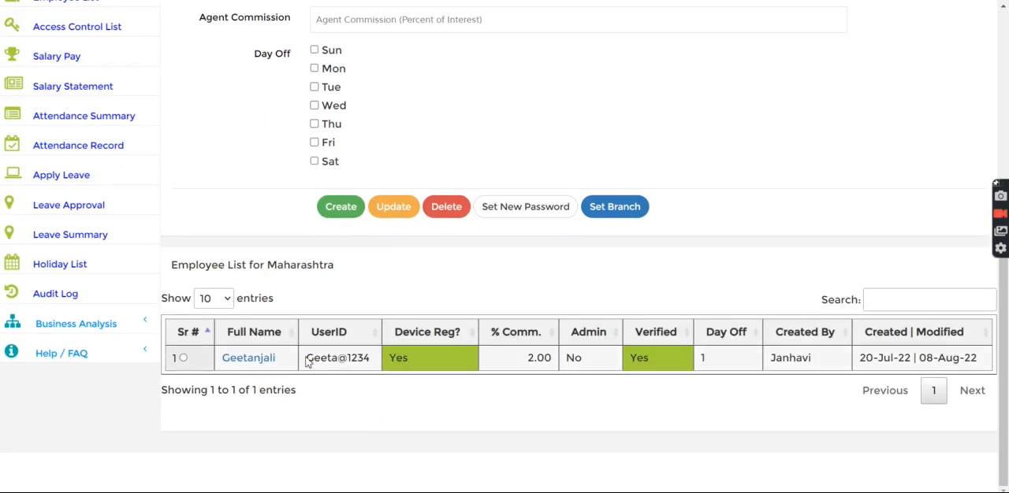
double_click(337, 358)
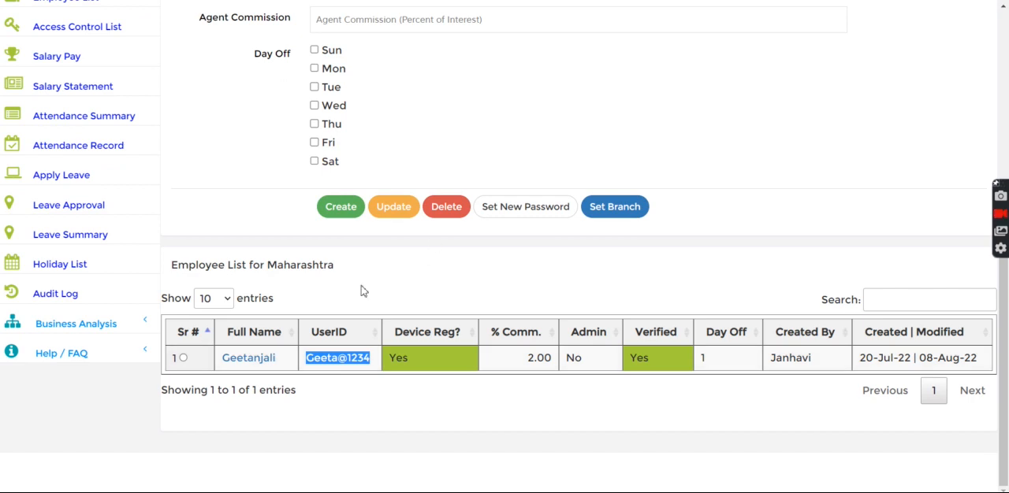
mouse_move(180, 371)
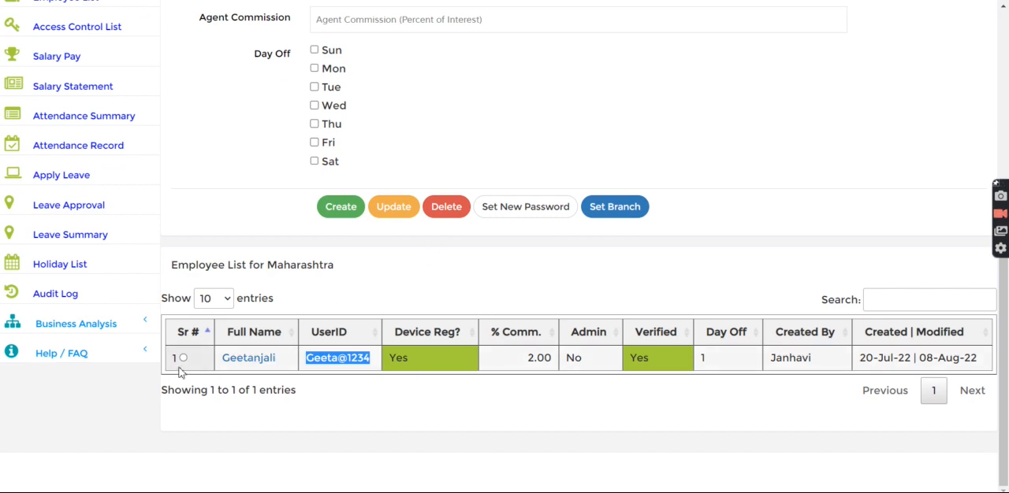
click(313, 50)
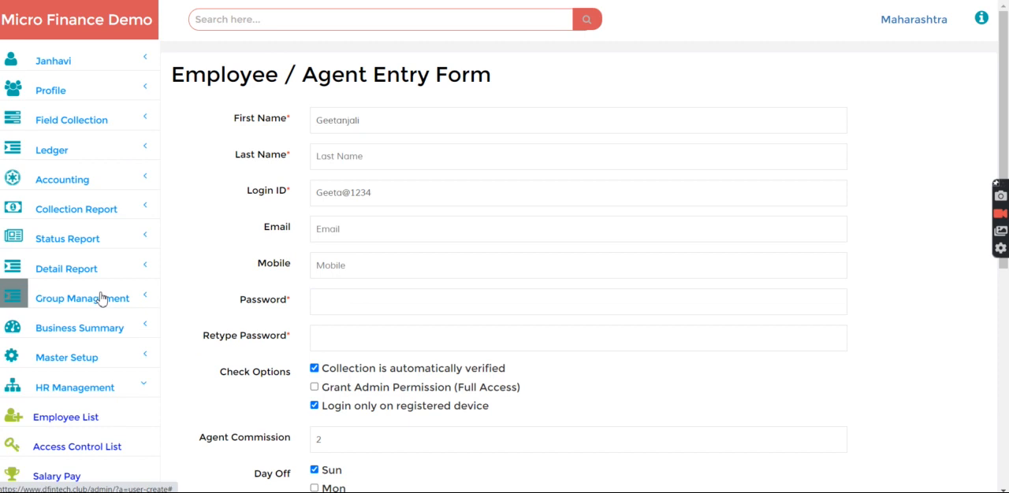
Edit the Pune group in Group Management and set Geetanjali as its collector
click(53, 60)
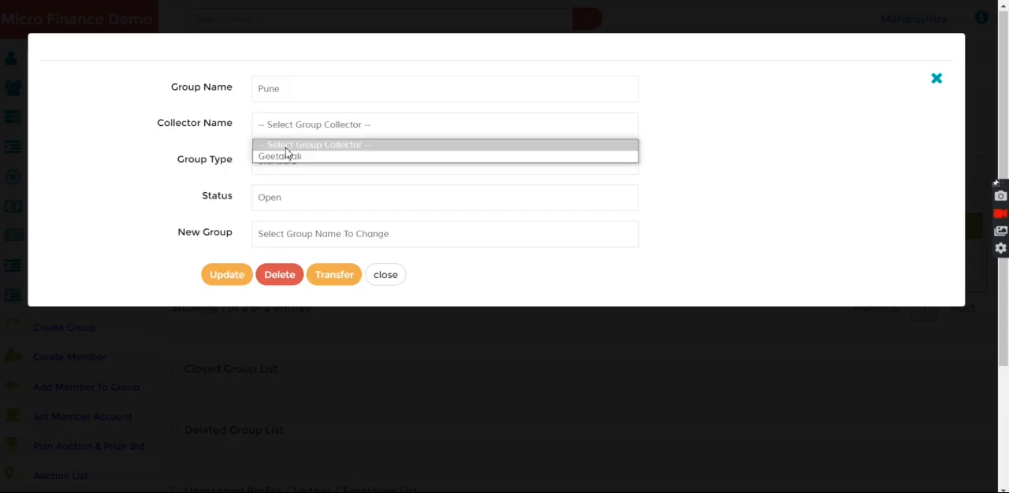
click(279, 156)
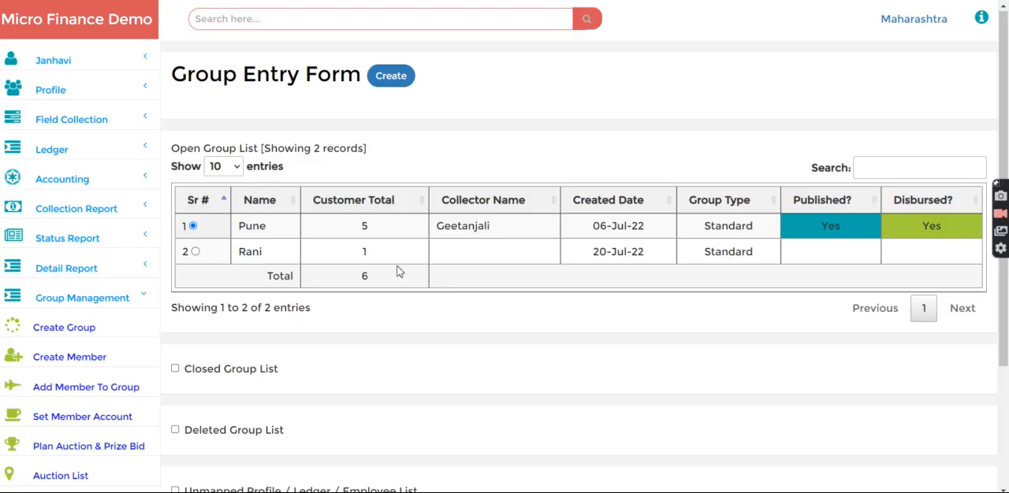
click(381, 19)
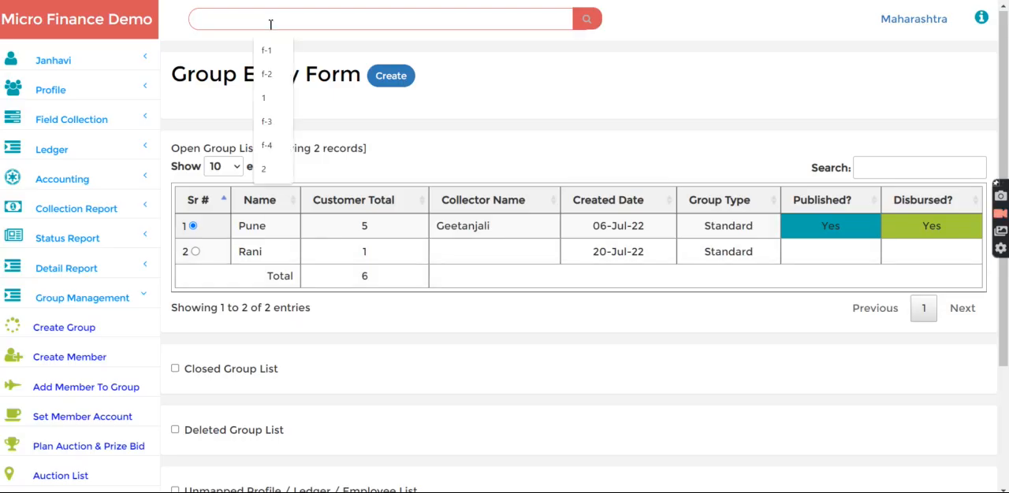
text(f-4)
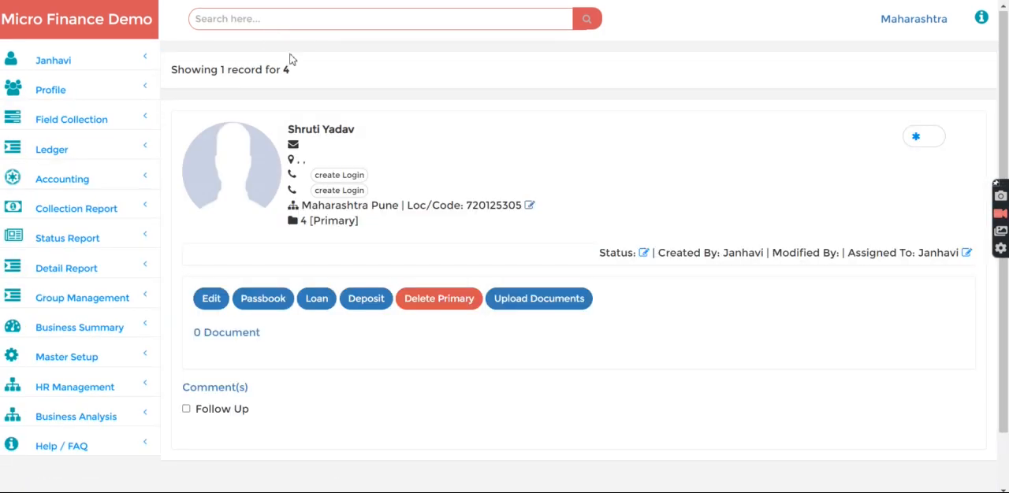
double_click(385, 205)
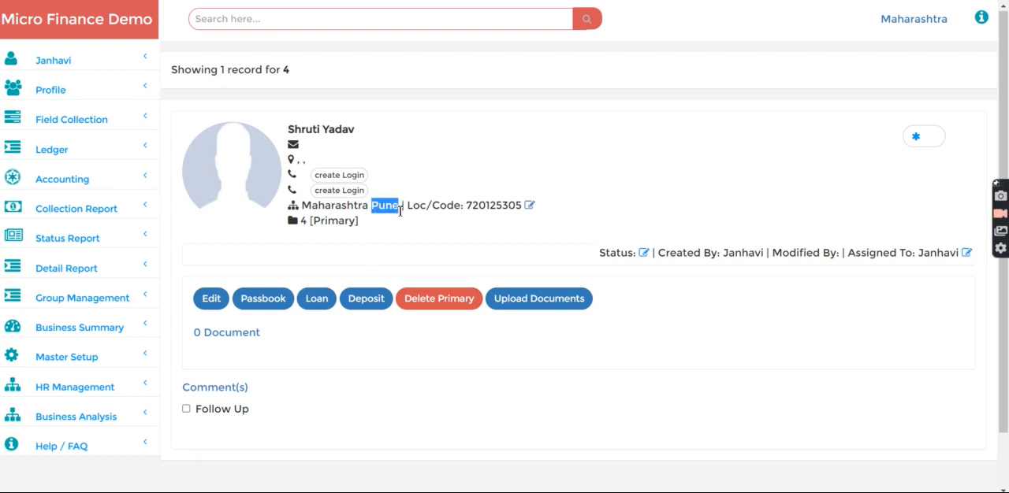
mouse_move(298, 308)
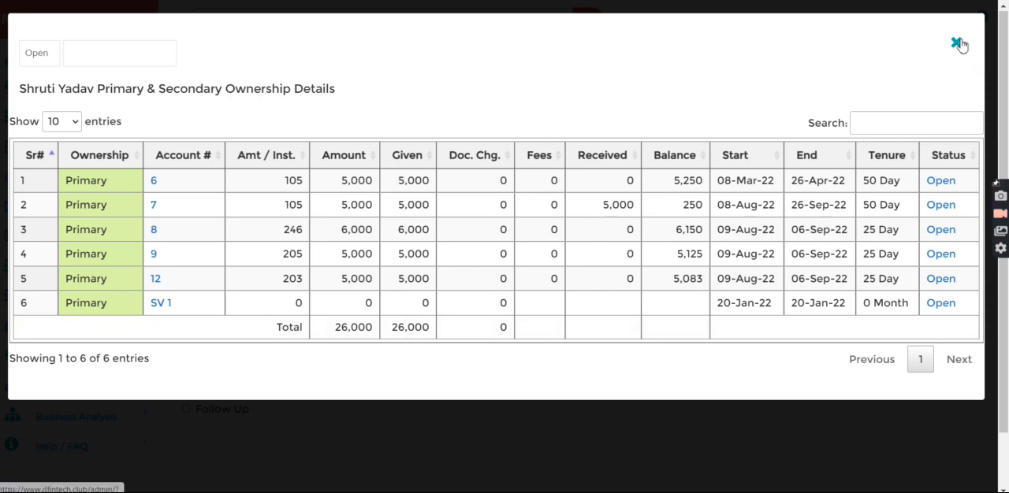
click(958, 42)
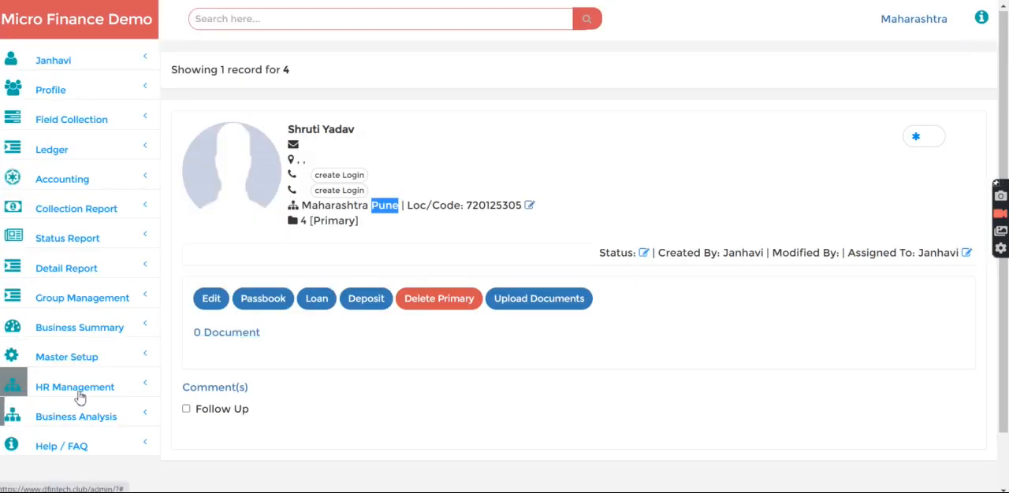
In the Access Entry Form, grant Geetanjali the Loan Collection List permission
click(76, 388)
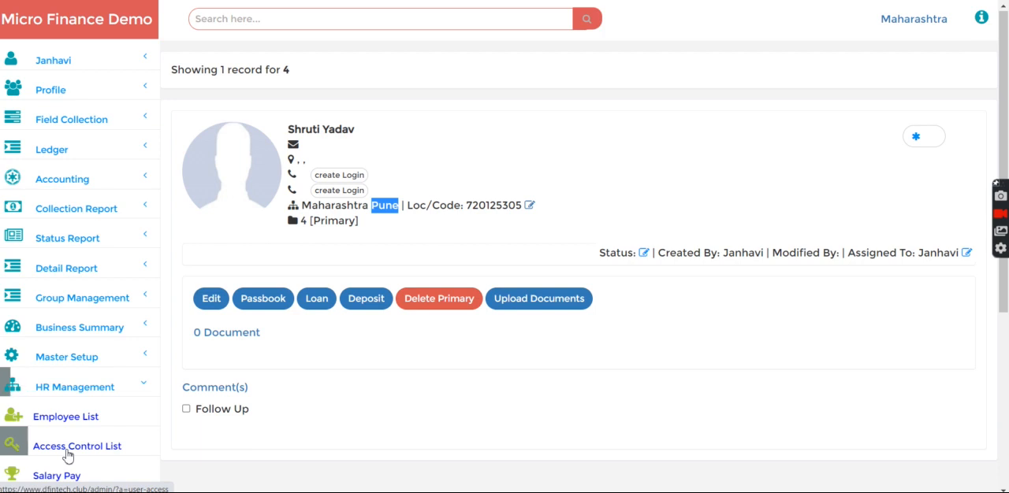
click(75, 446)
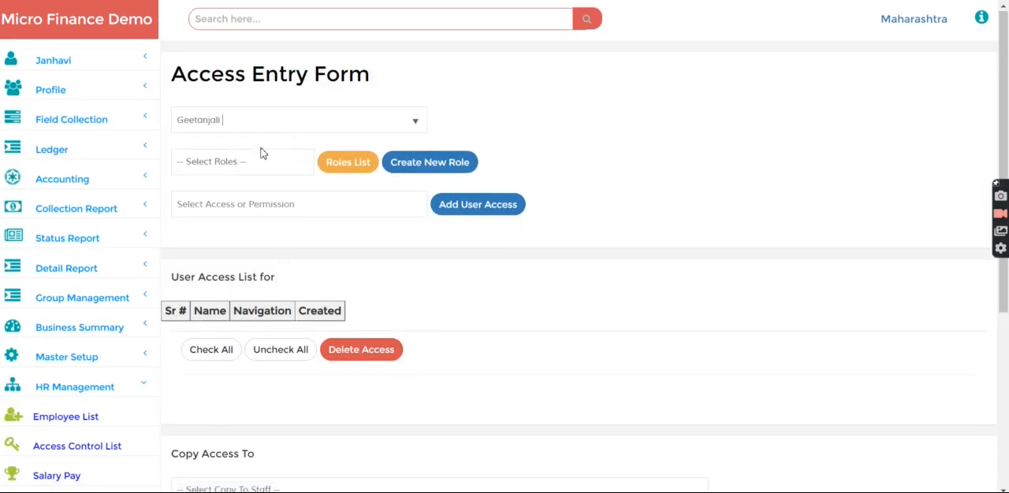
click(298, 204)
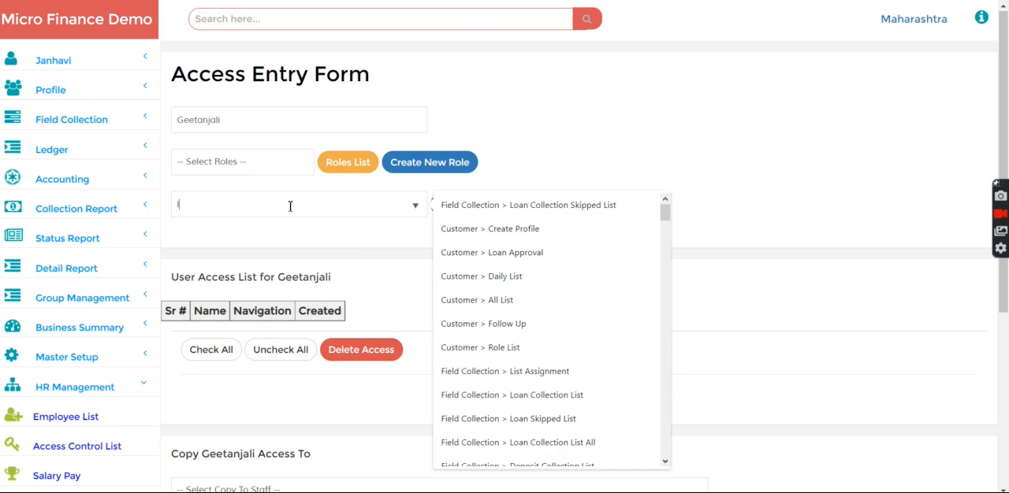
text(o)
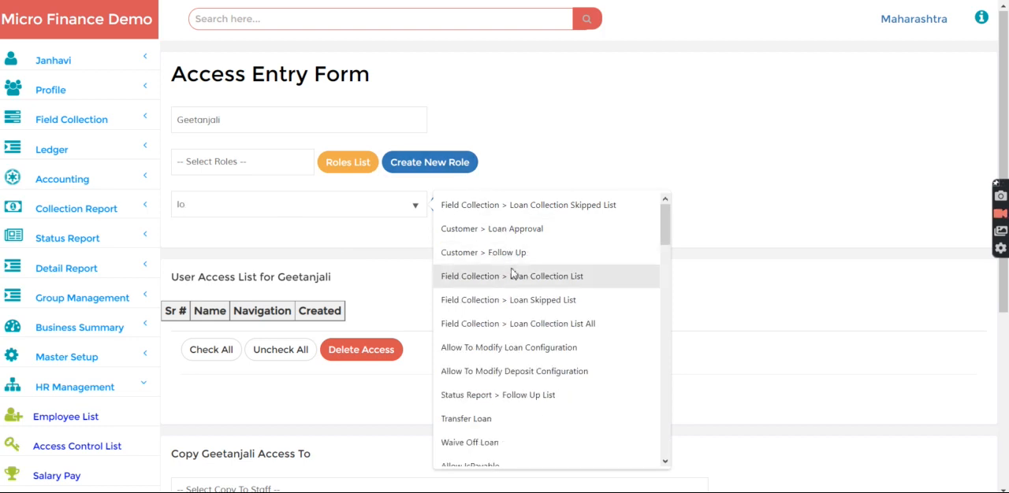
click(511, 276)
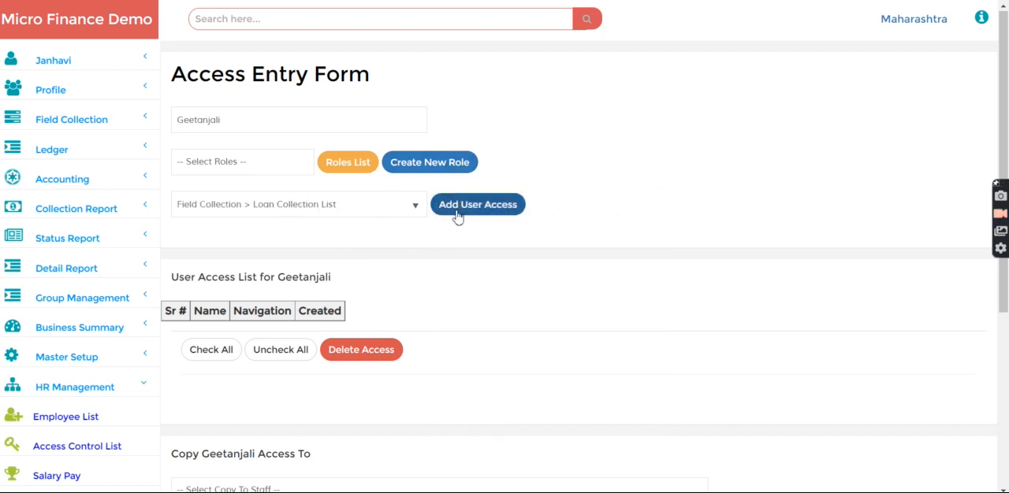
click(476, 205)
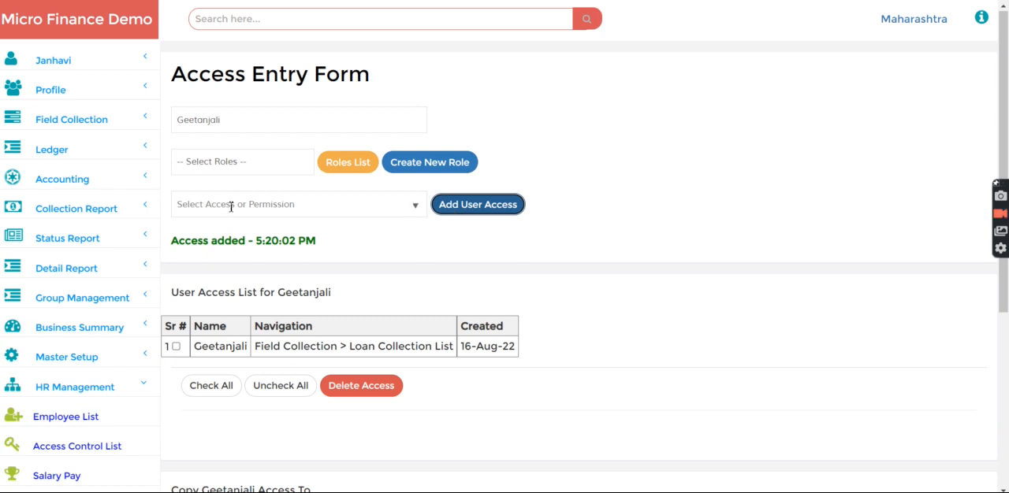
Grant her the Accounting > My Cash Transaction permission as well
click(298, 205)
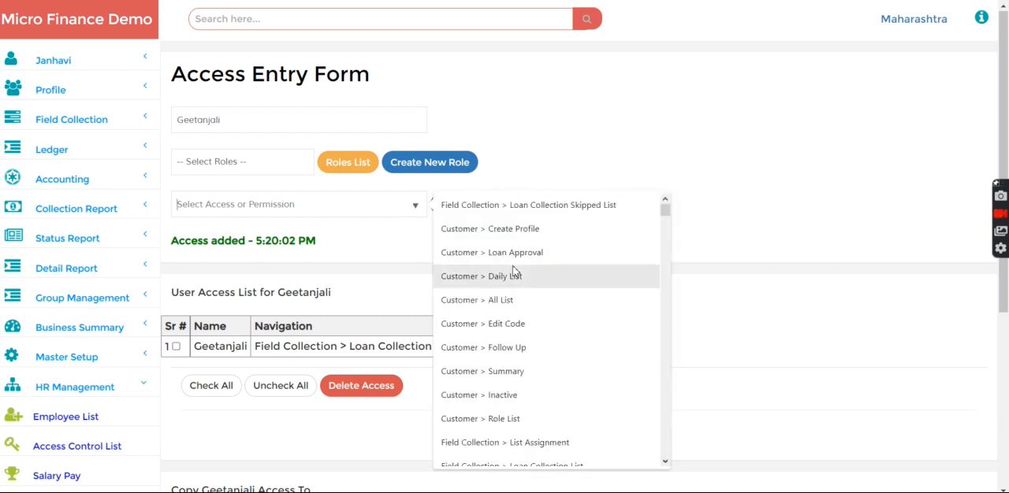
text(my)
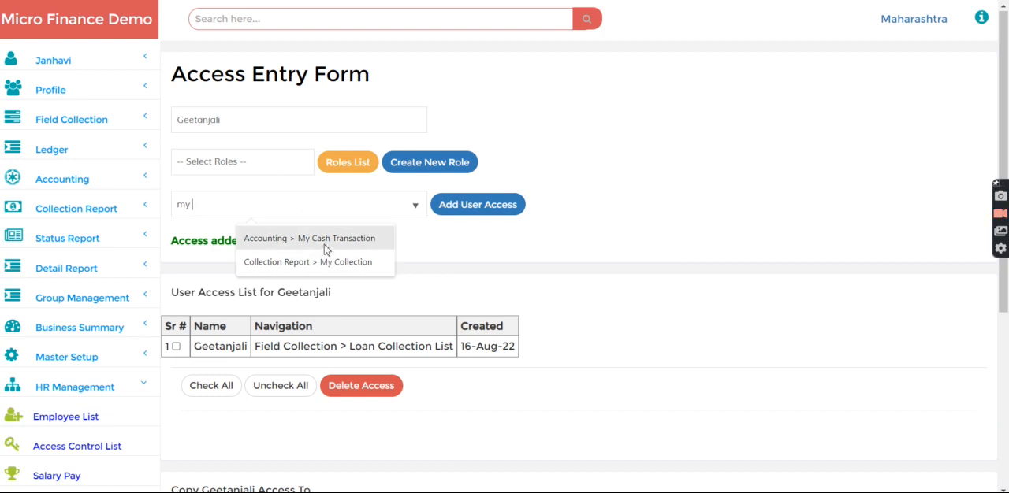
click(477, 205)
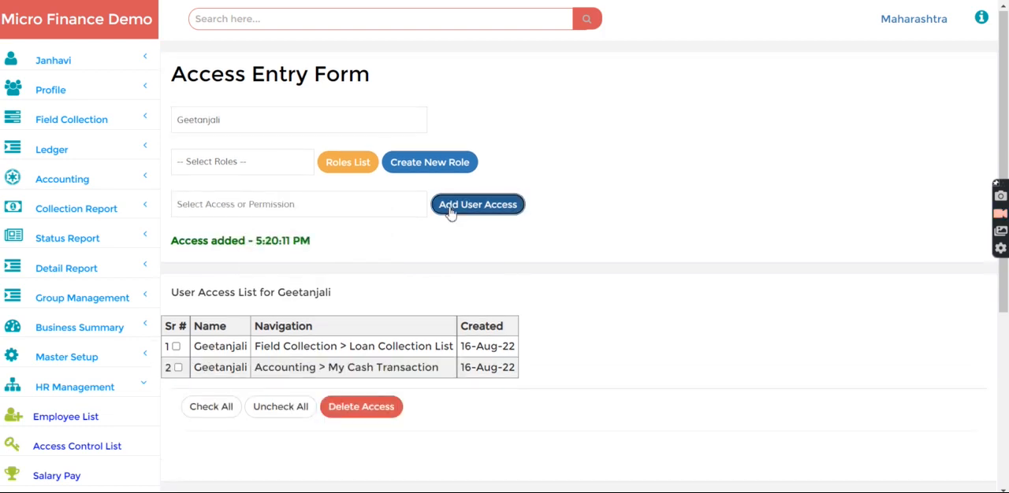
mouse_move(66, 416)
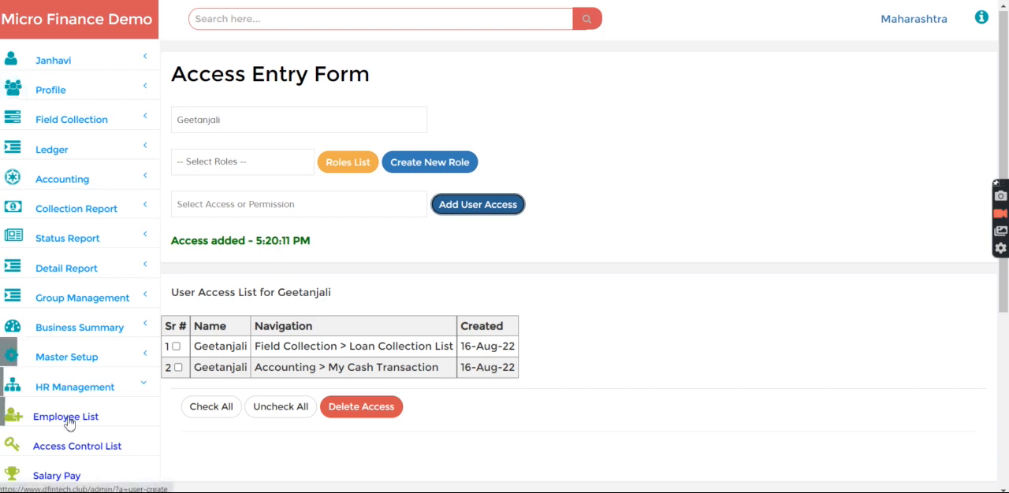
click(66, 416)
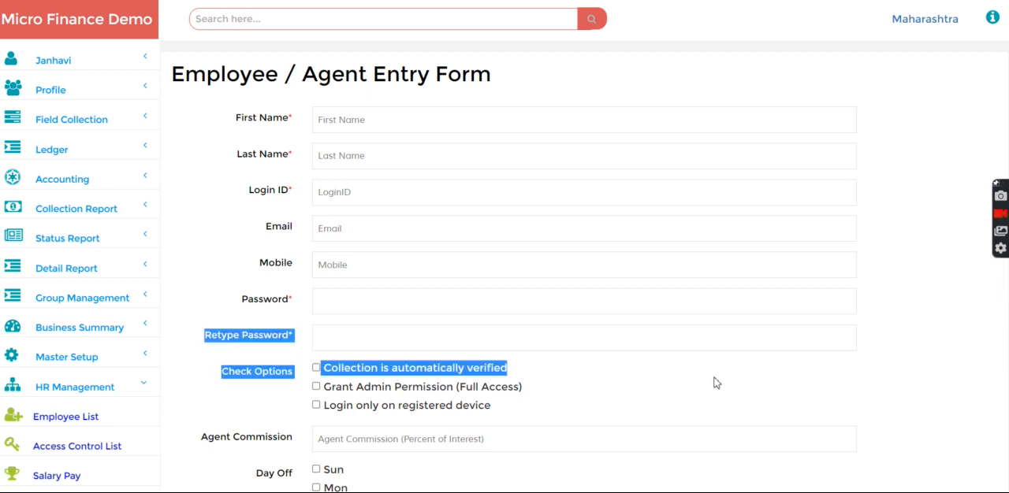
scroll(down, 3)
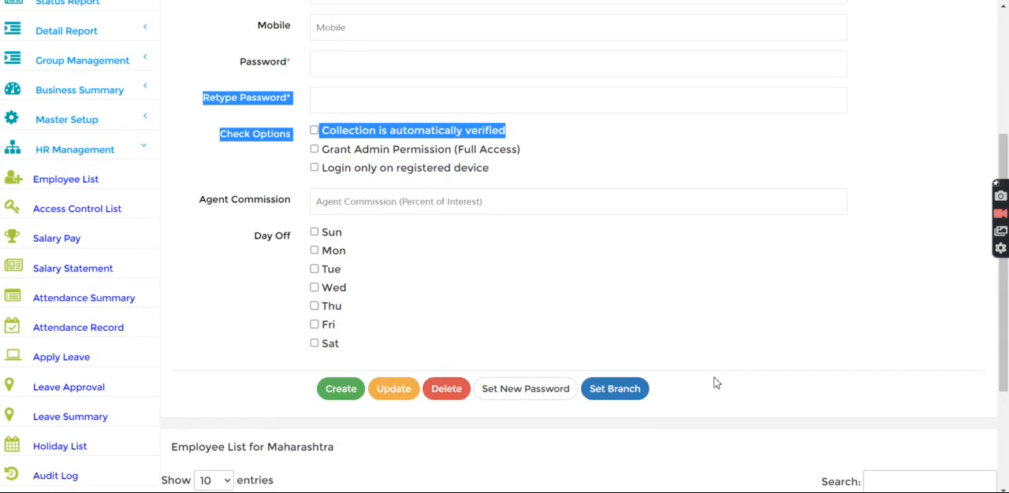
scroll(down, 3)
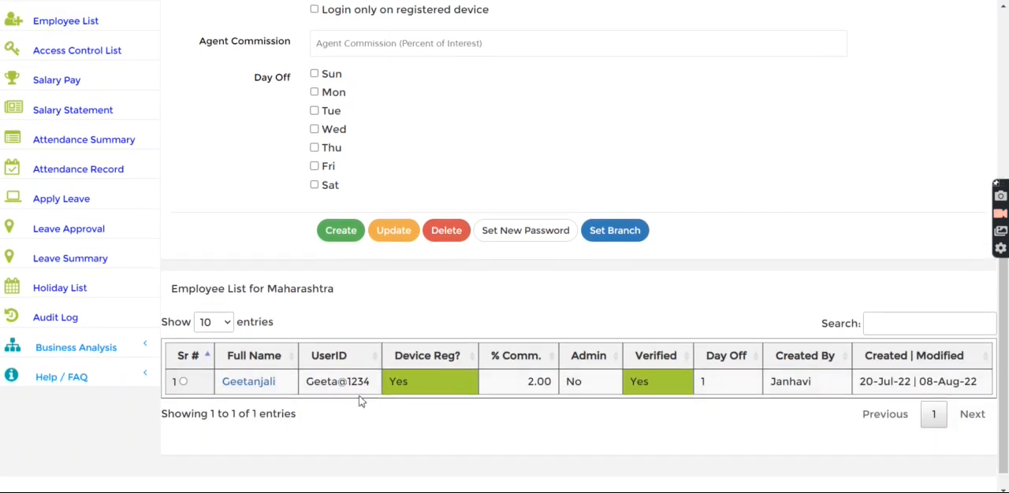
double_click(319, 381)
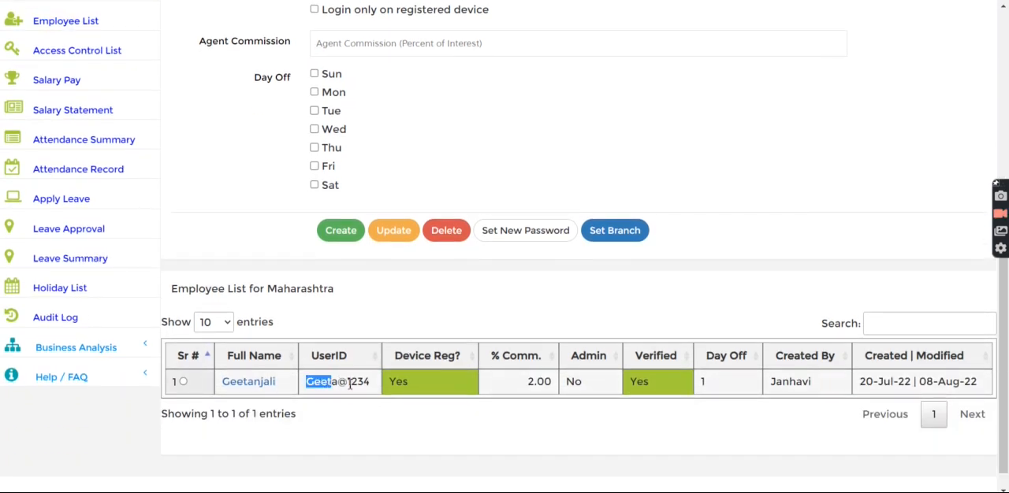
triple_click(338, 381)
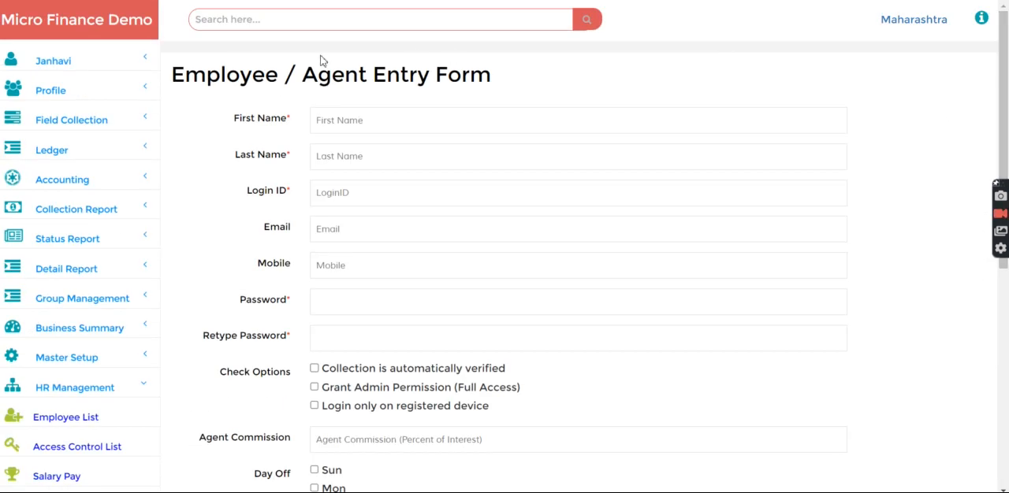
Sign out of the admin account from the profile menu
click(53, 60)
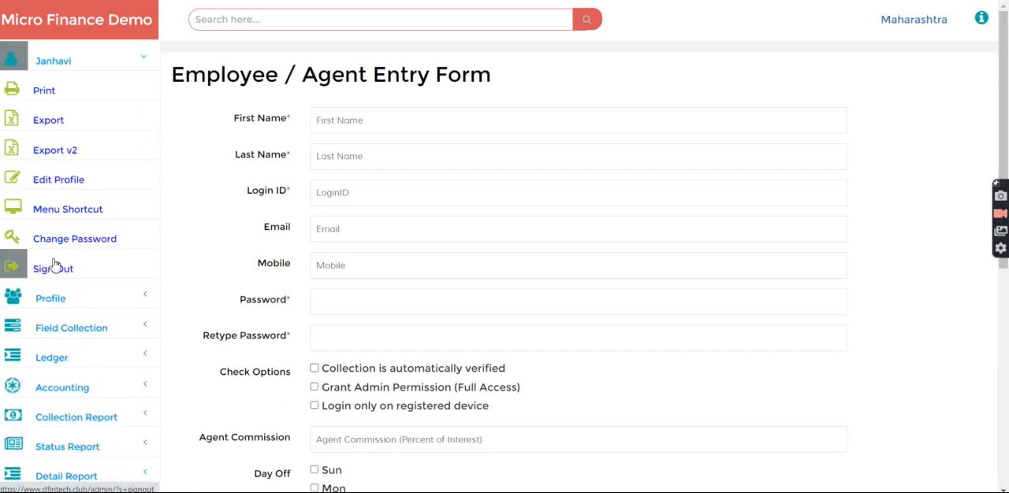
click(54, 268)
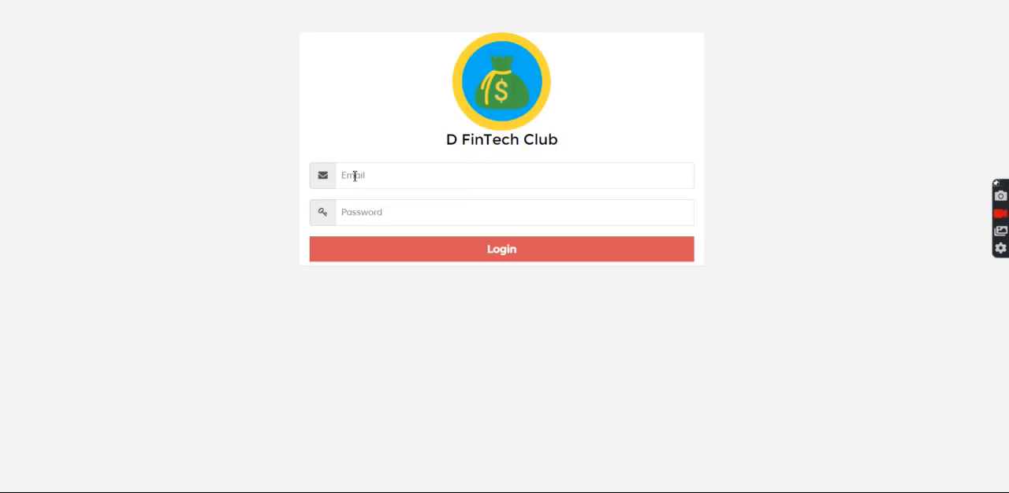
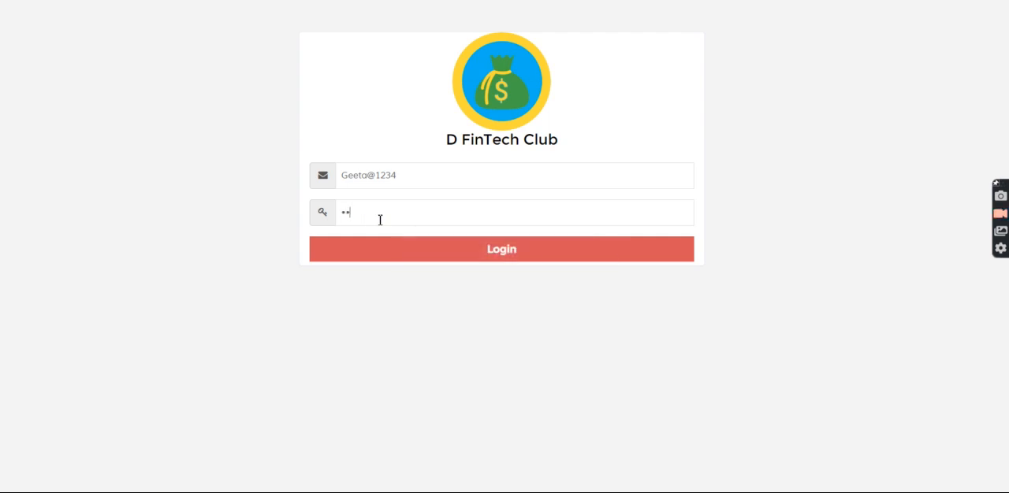
click(501, 249)
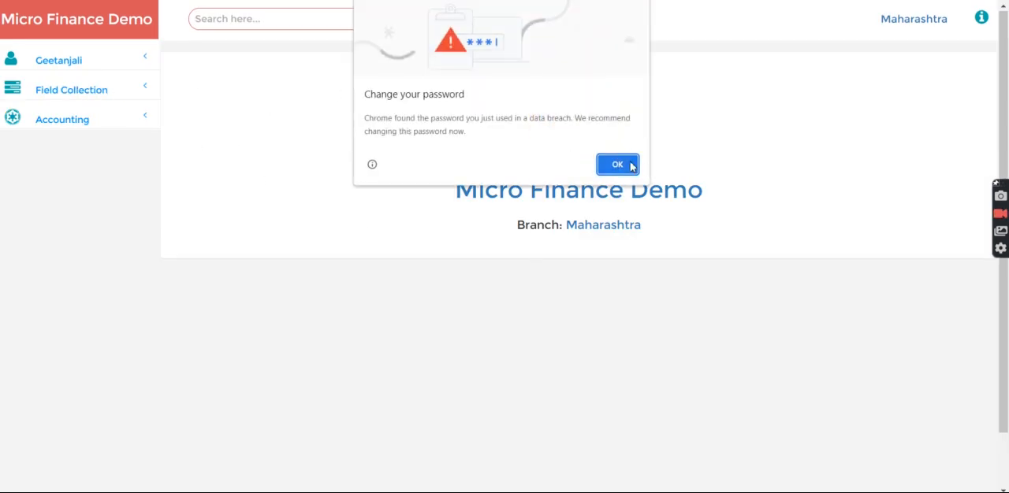
click(618, 164)
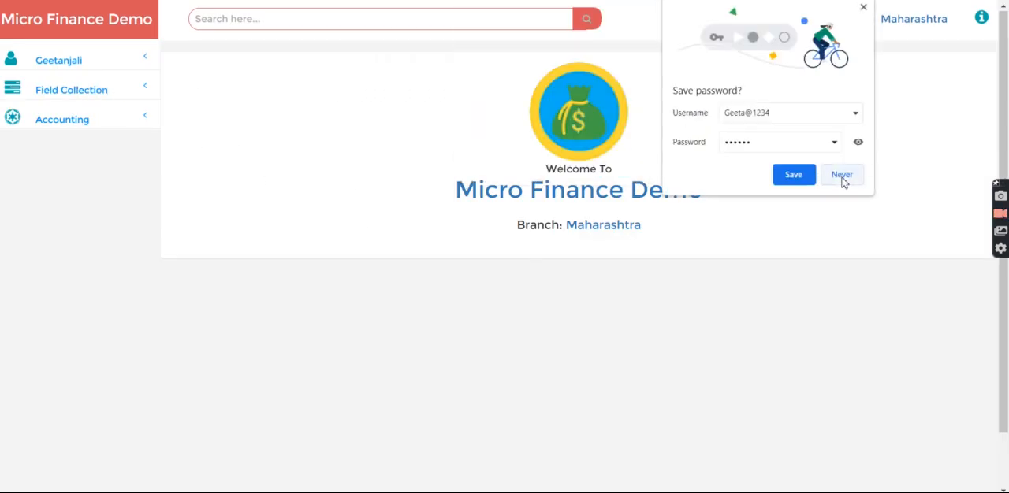
click(842, 173)
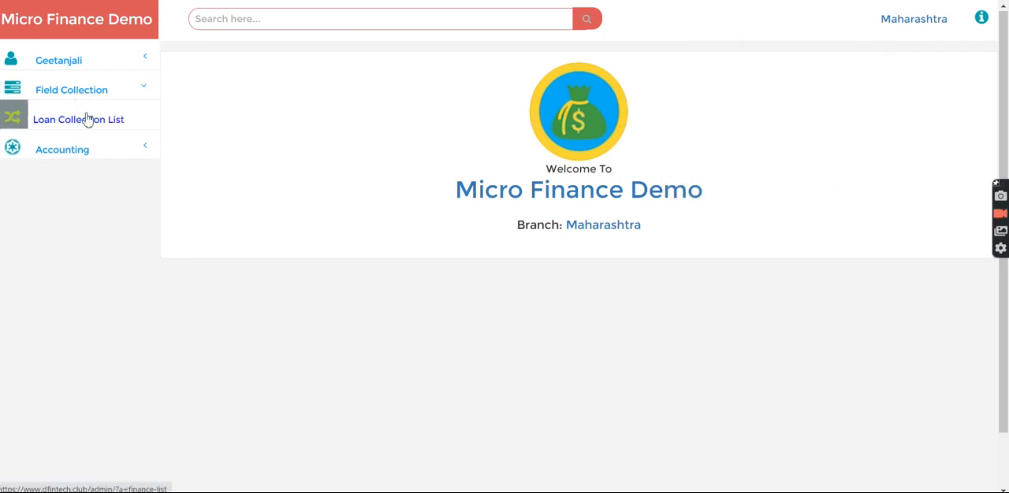
In the Loan Collection List, receive loan #2's 1,225 installment from A in cash
click(79, 120)
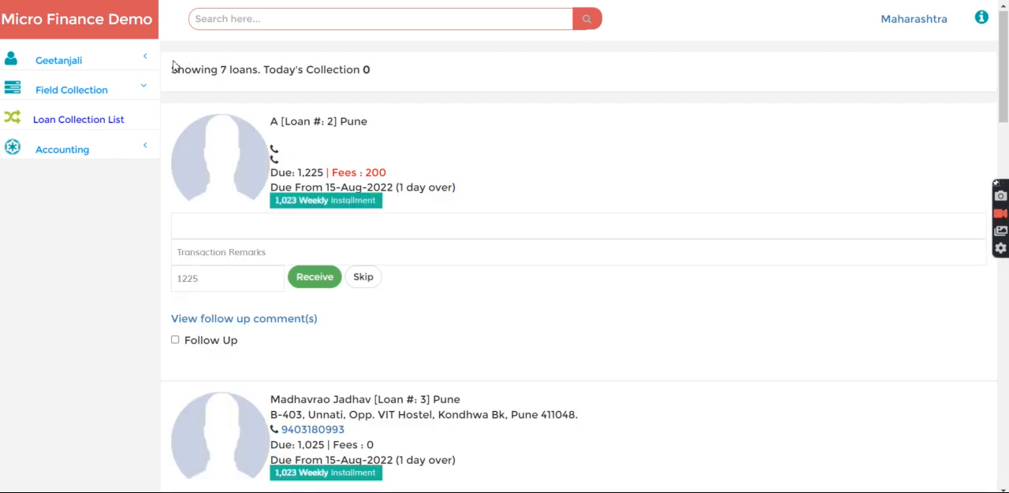
drag(172, 69, 371, 70)
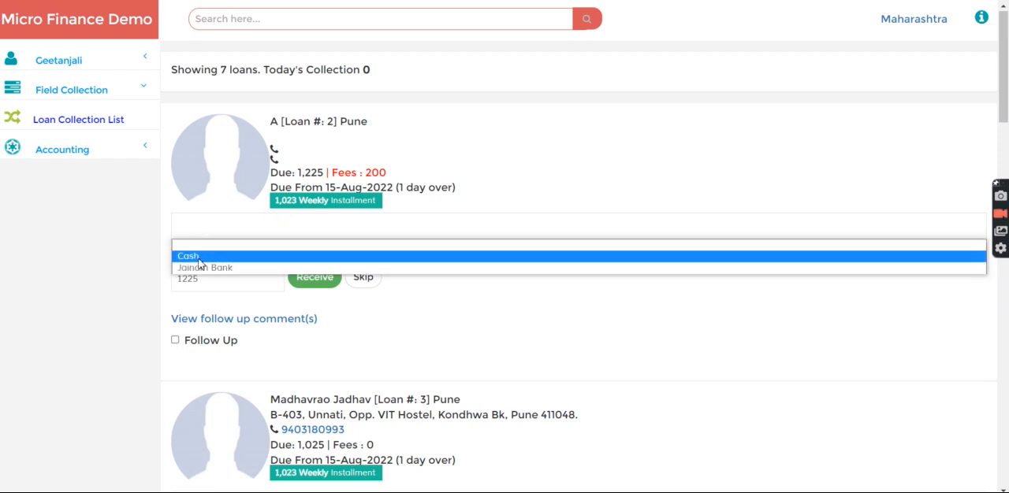
click(188, 256)
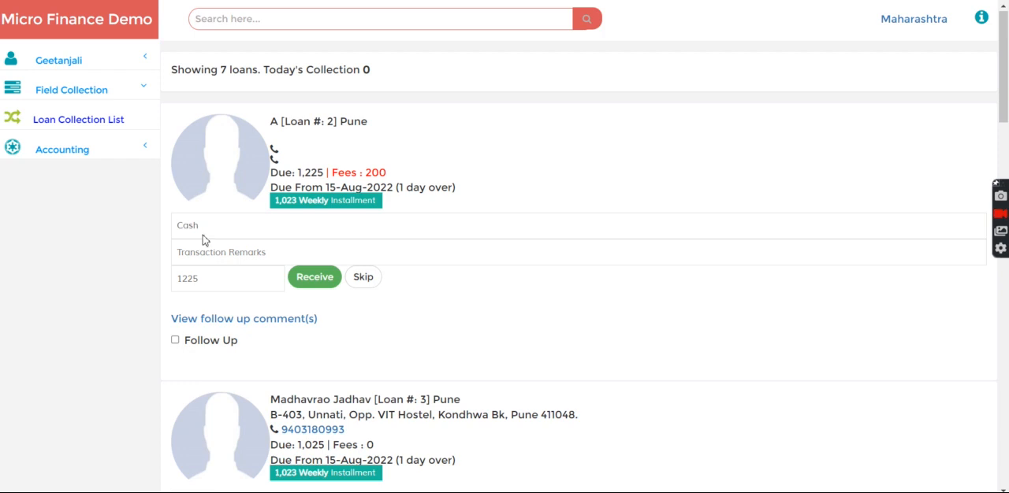
click(227, 279)
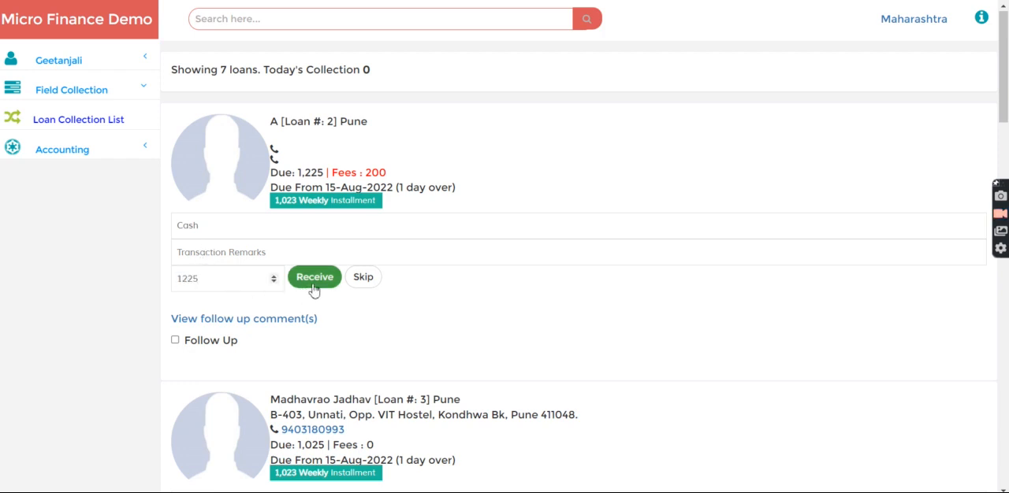
click(314, 277)
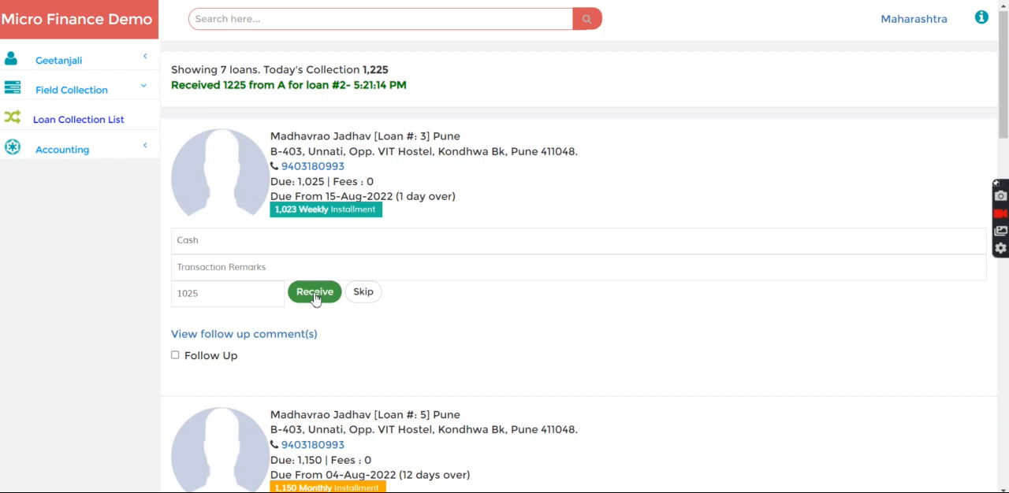
Receive loan #3's installment and loan #5's 1,150 via Jainam Bank RTGS, bringing today's collection to 3,400
click(314, 292)
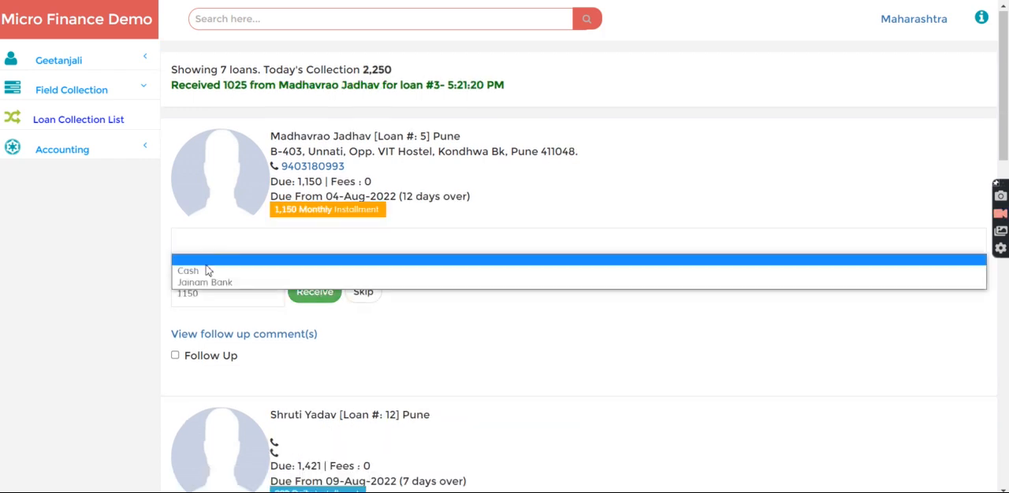
click(205, 283)
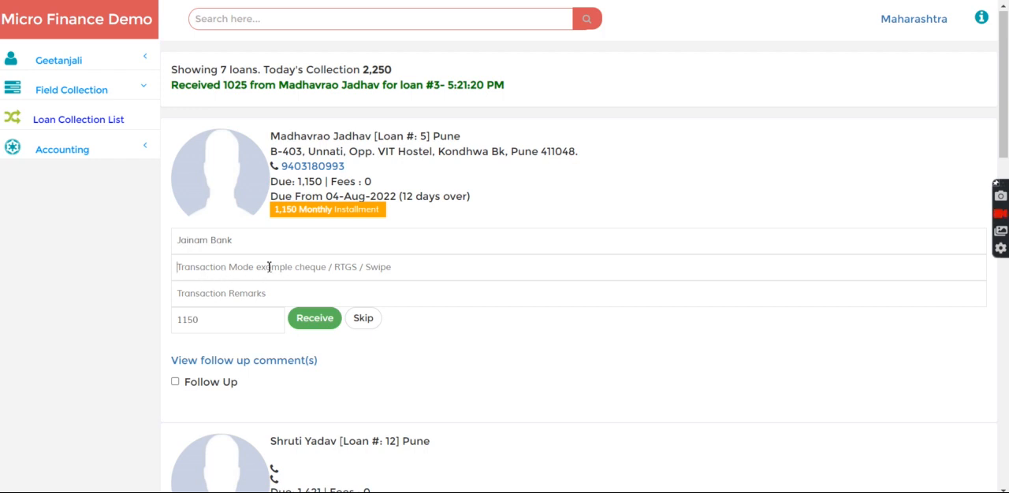
text(Rt)
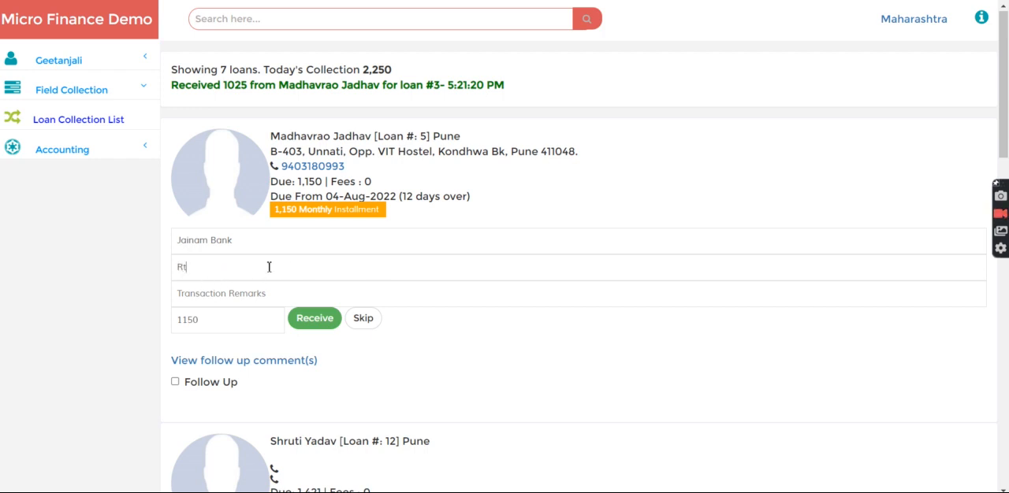
text(gs)
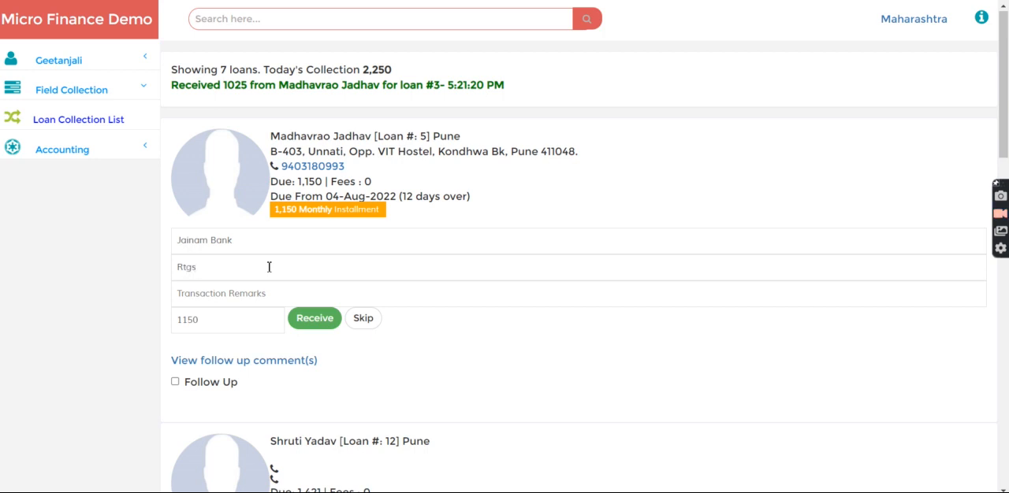
click(314, 318)
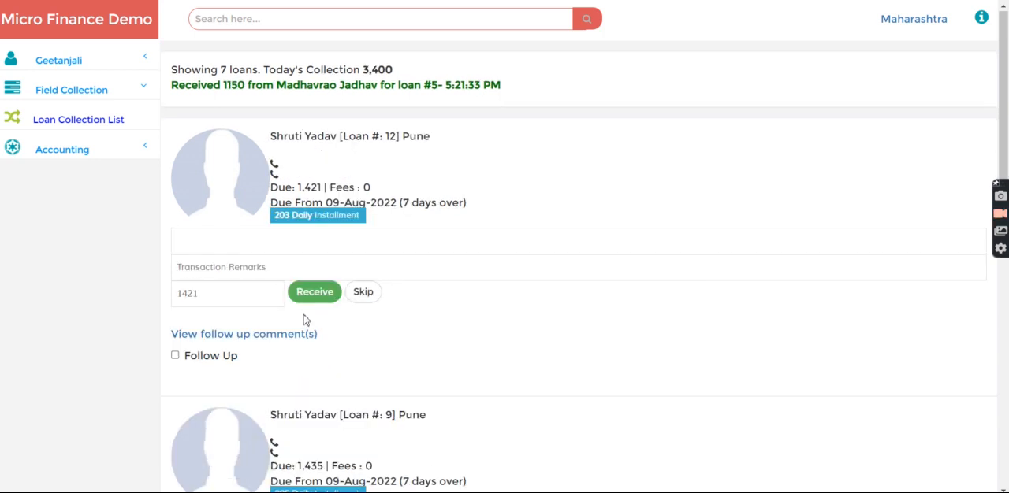
mouse_move(318, 93)
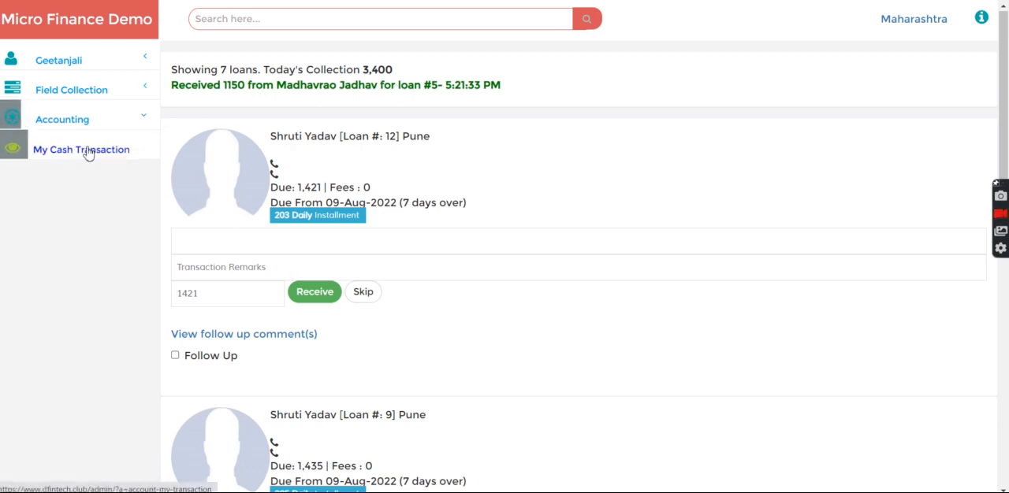
Refresh My Cash Transaction for 16-Aug-2022 and check the 2,250 Dr total balance
click(80, 148)
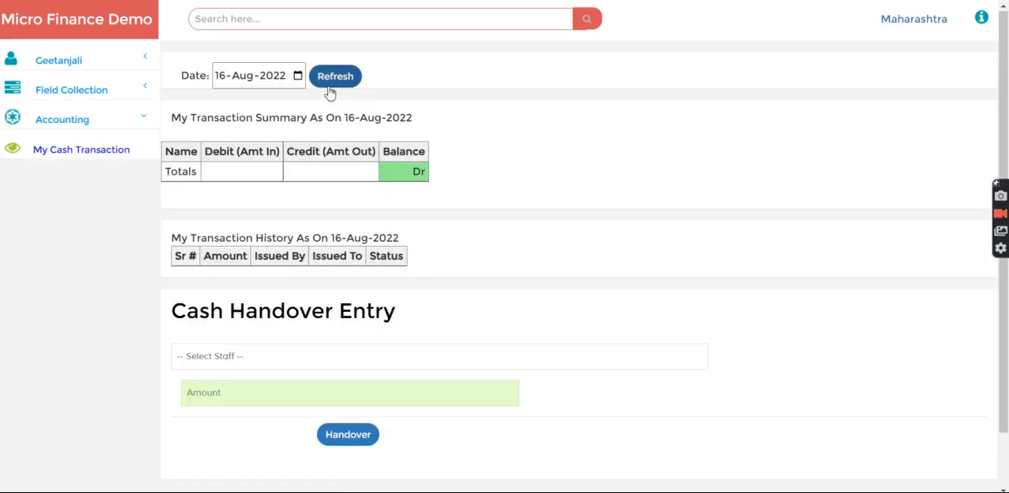
click(334, 76)
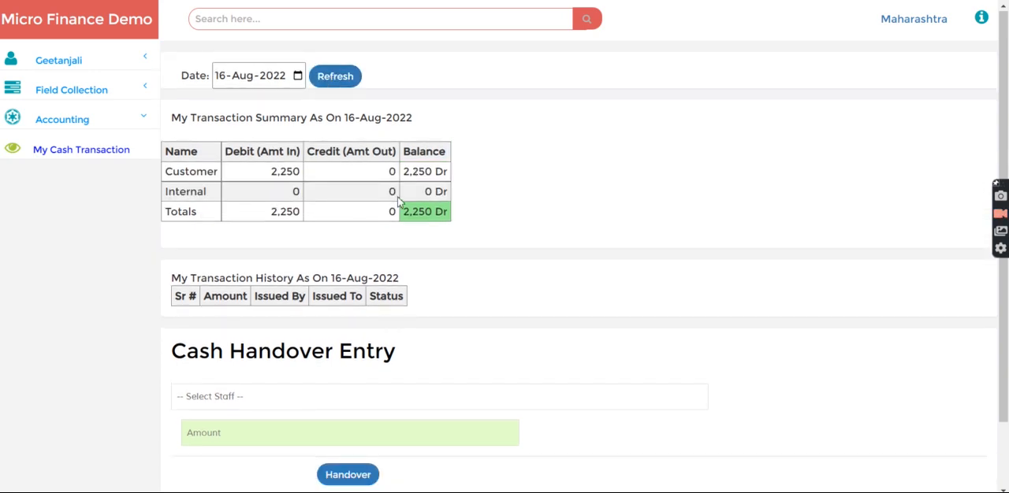
double_click(426, 211)
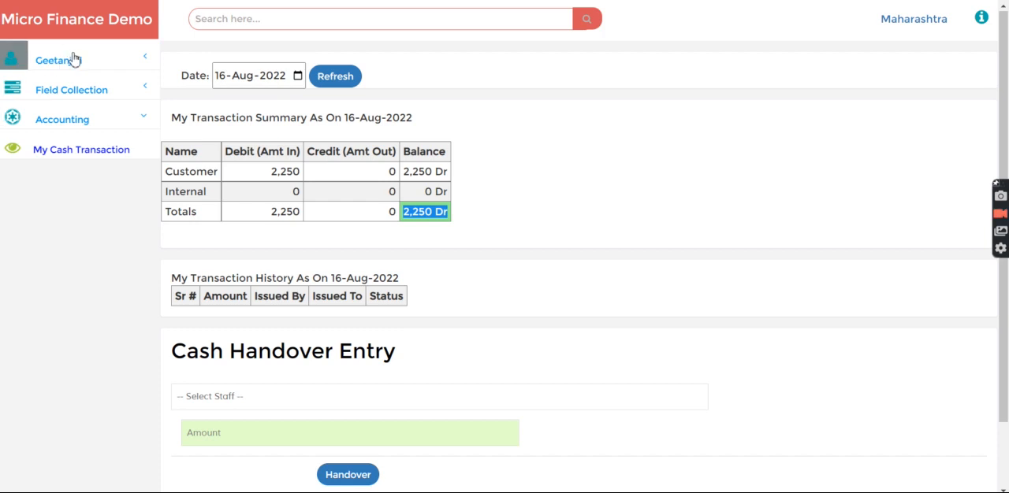
Sign out of Geetanjali's collector account
click(57, 60)
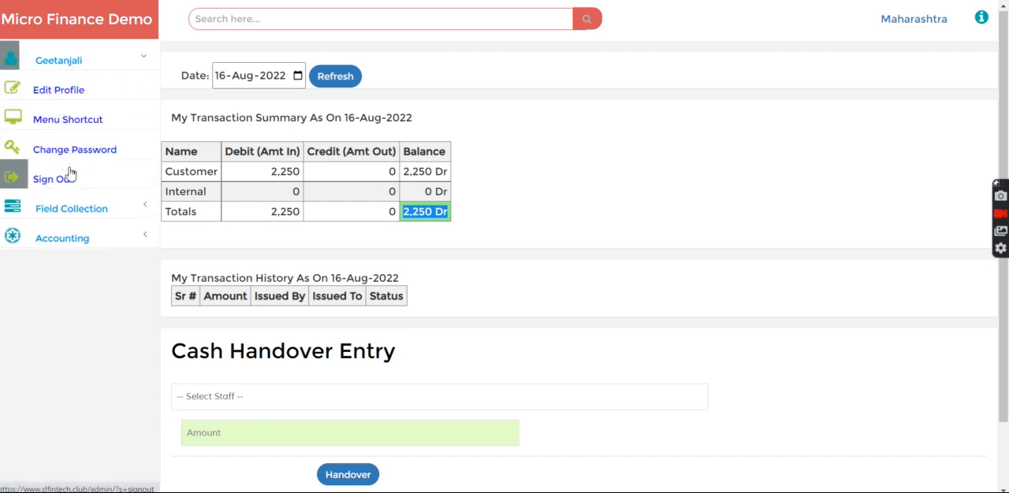
click(49, 179)
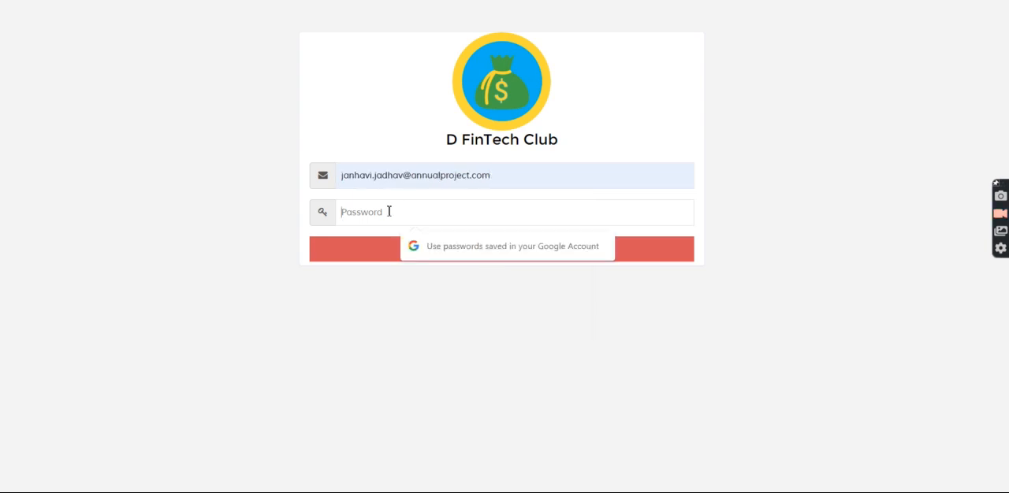
Log in as admin Janhavi and reach the Collection Report menu for 16-Aug-2022
text(••••••)
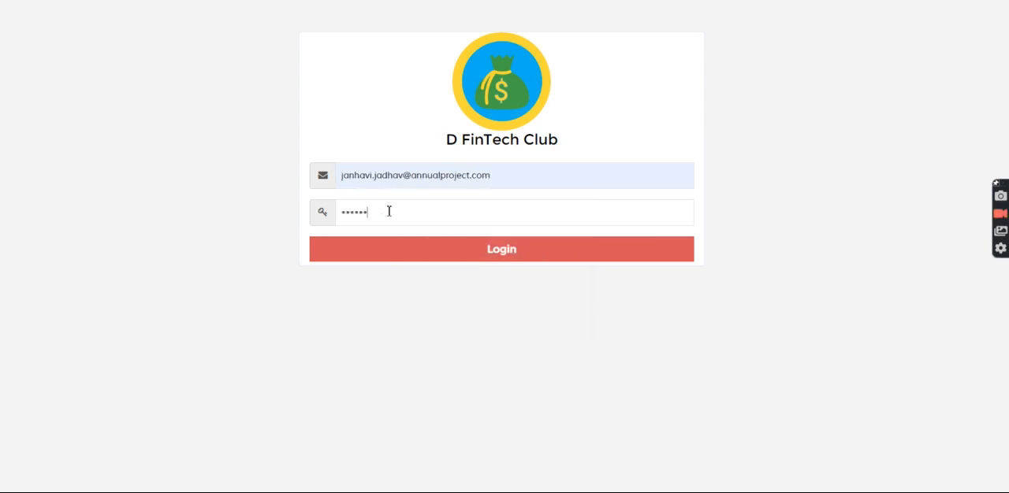
click(502, 249)
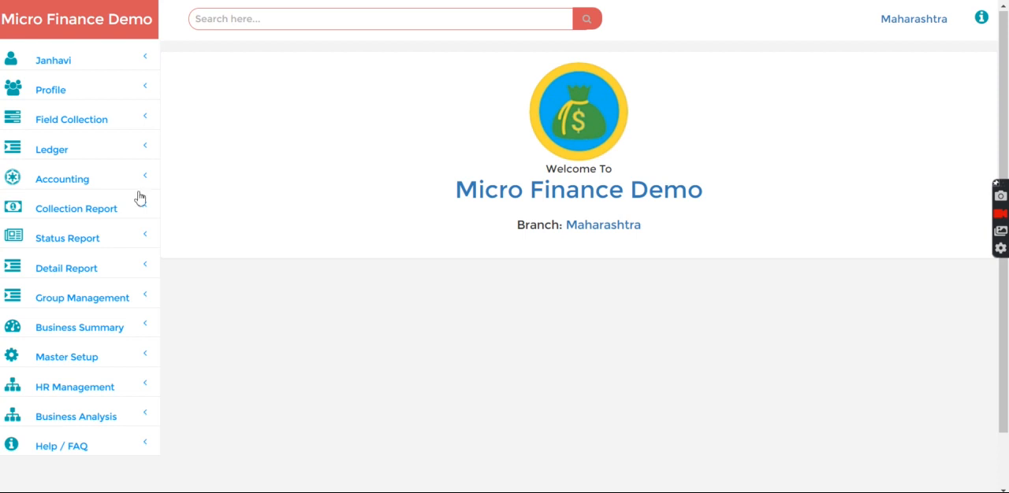
click(71, 120)
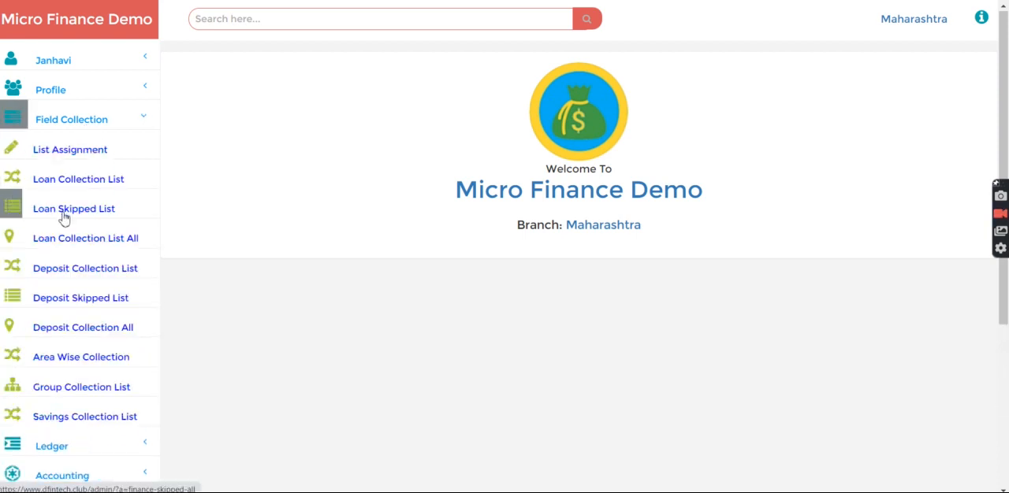
click(73, 120)
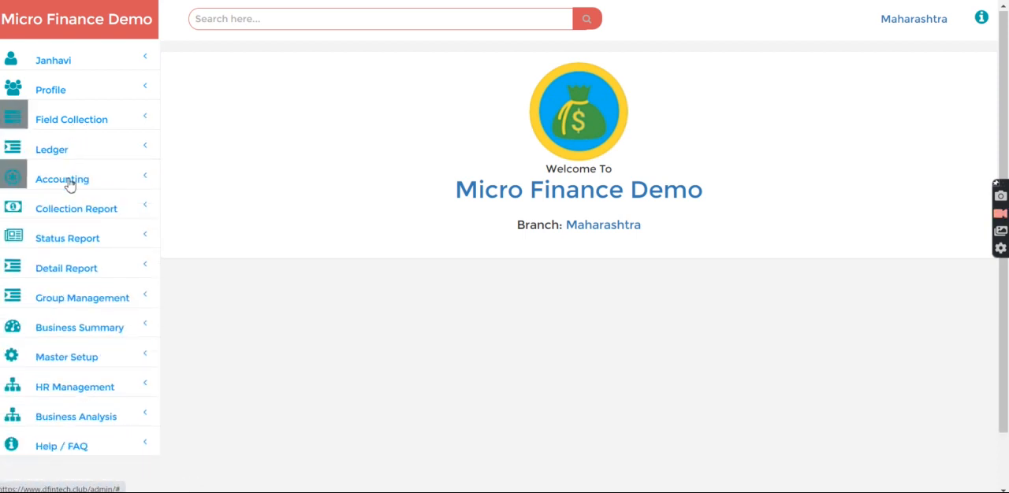
click(76, 208)
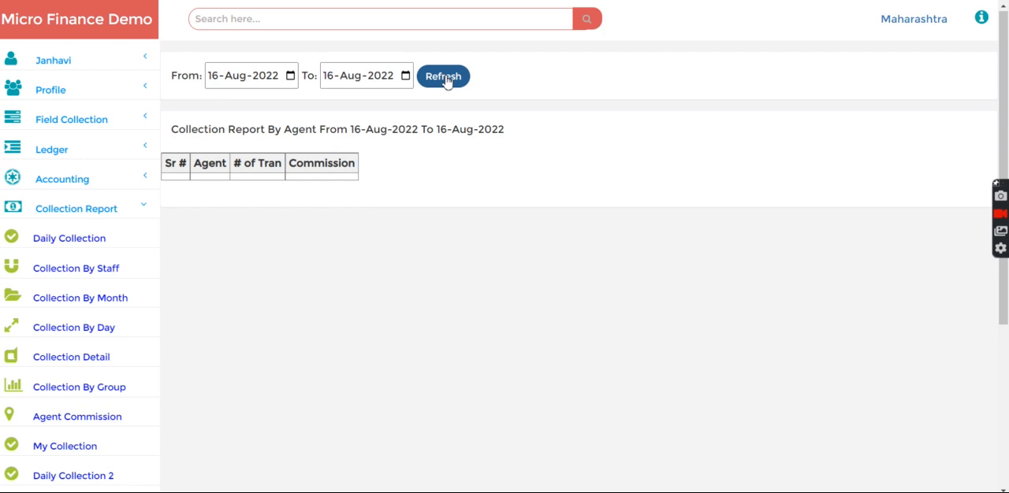
Load the 16-Aug-2022 agent commission report and show Geetanjali's three entries totalling 4.00 commission
click(443, 75)
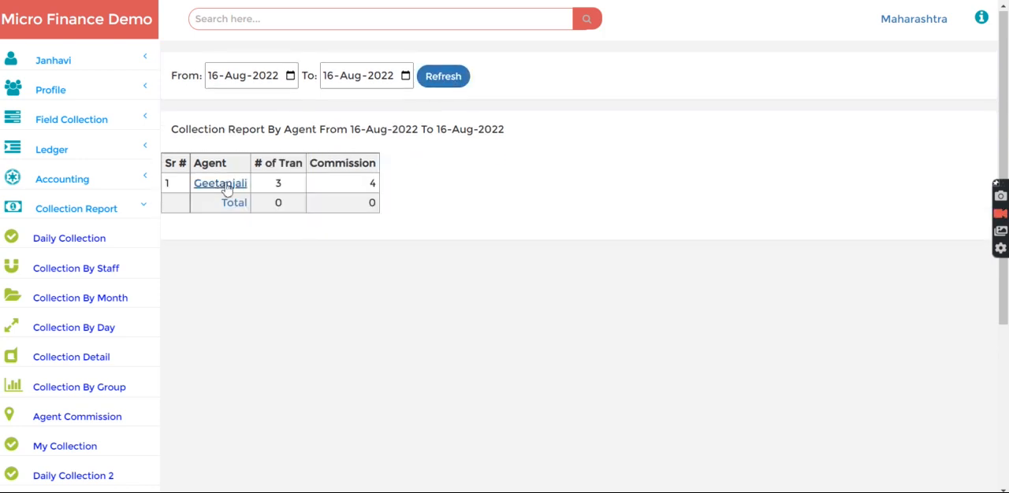
click(220, 183)
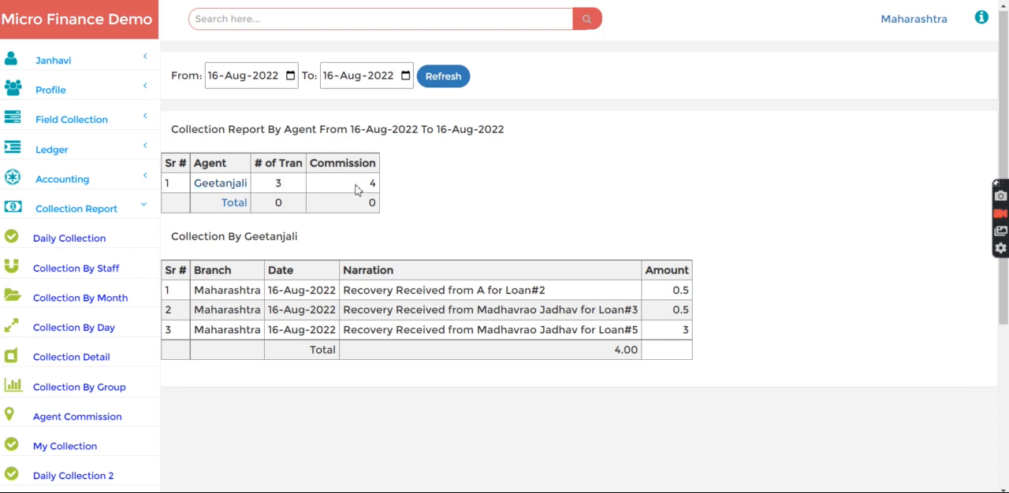
mouse_move(402, 249)
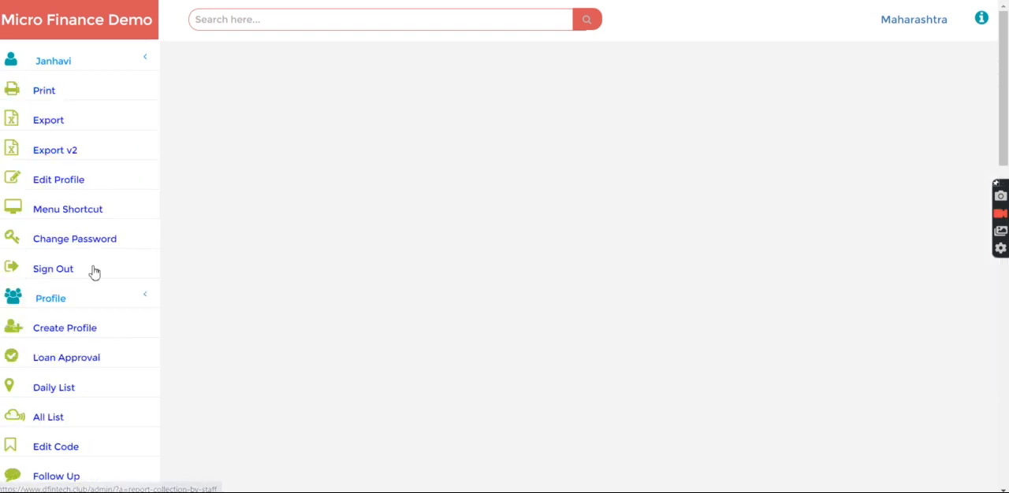
Load the 16-Aug-2022 collection-by-staff report and show Geetanjali's three transactions with the 3,400 verified total
click(54, 268)
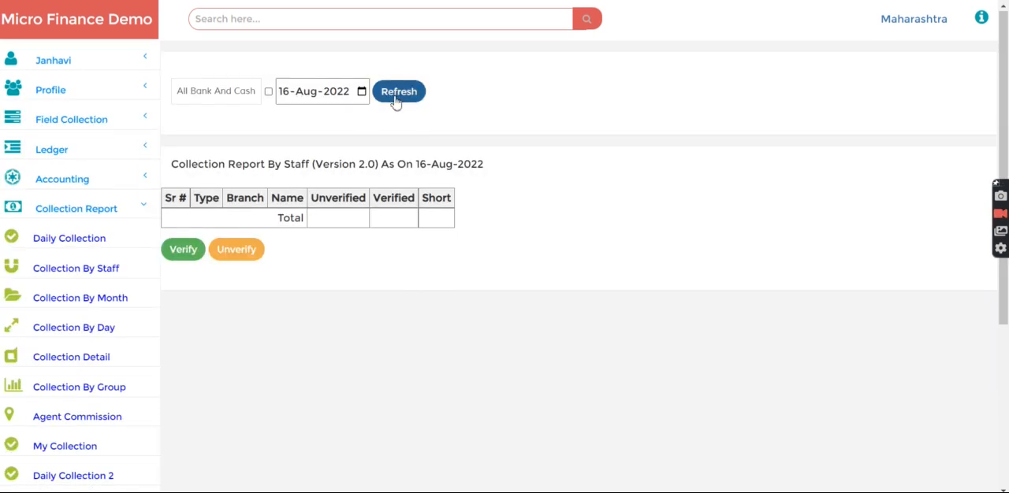
click(397, 92)
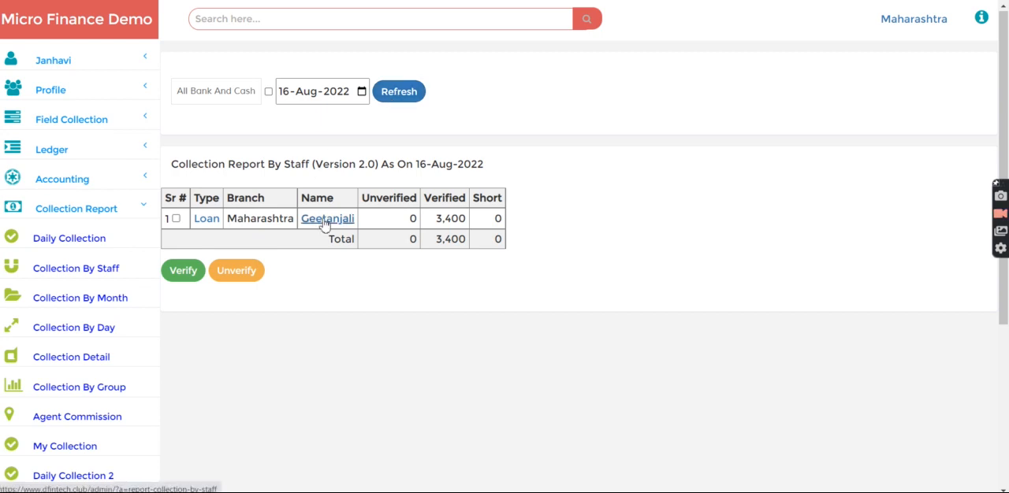
click(328, 217)
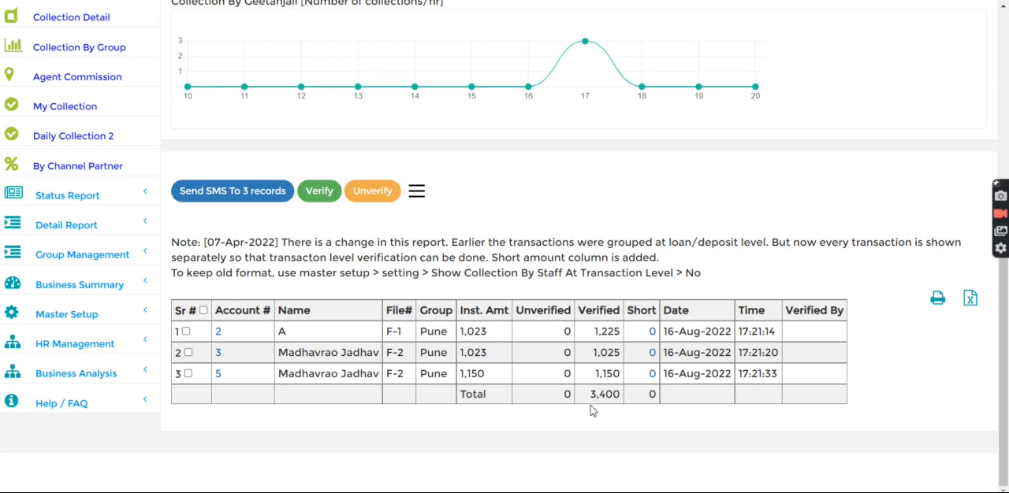
double_click(604, 394)
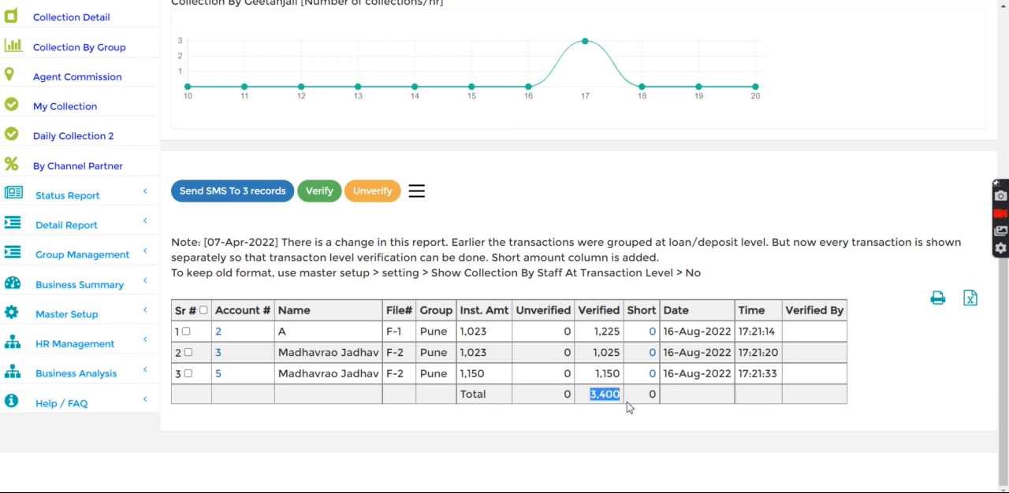